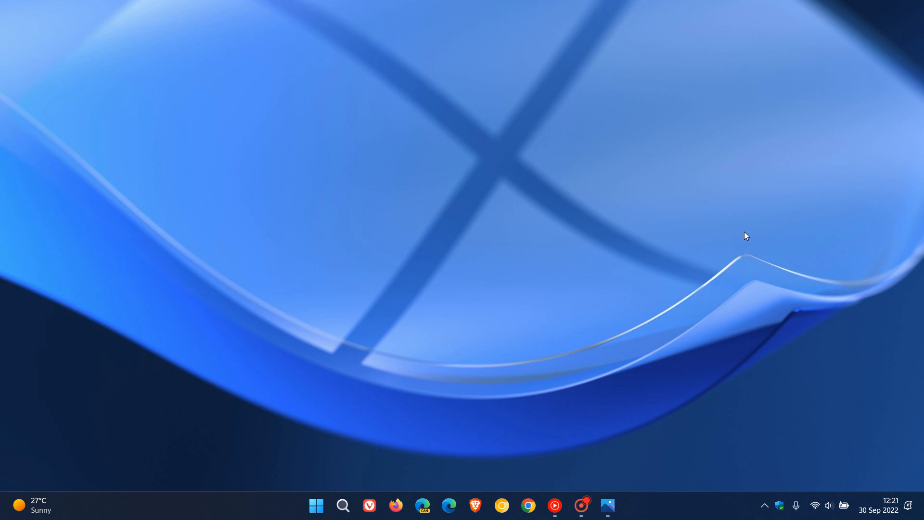
{"action": "mouse_move", "coordinate": [439, 108]}
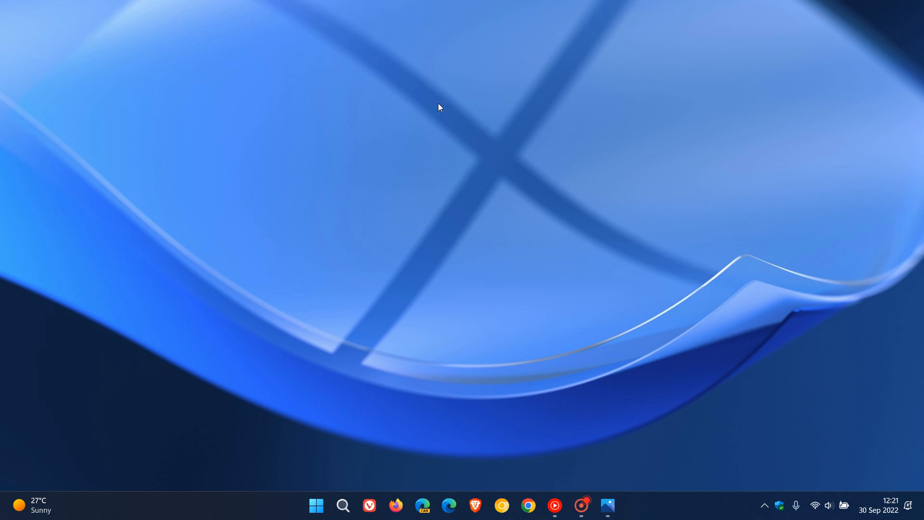
{"action": "mouse_move", "coordinate": [709, 237]}
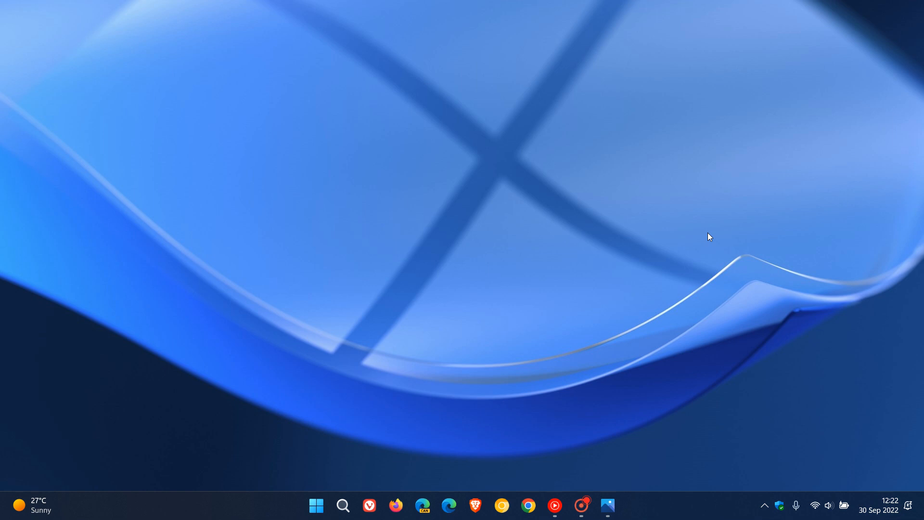
{"action": "mouse_move", "coordinate": [729, 188]}
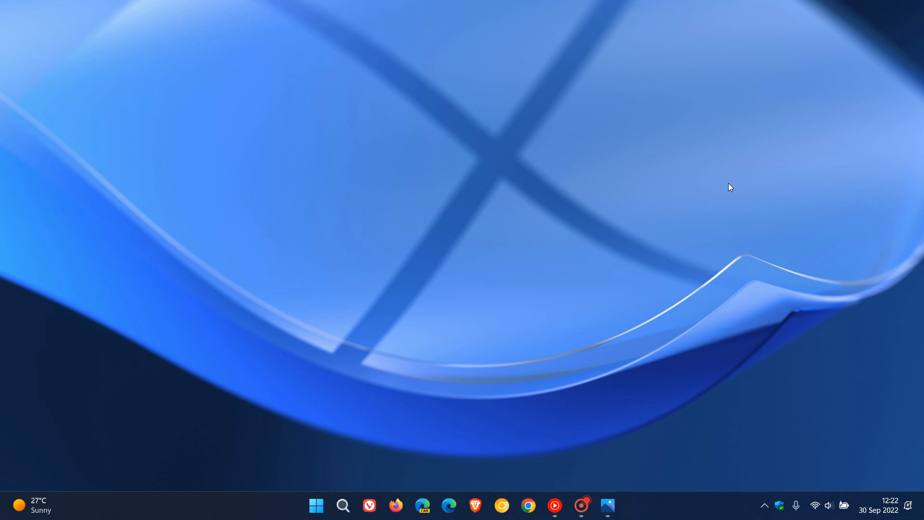
{"action": "mouse_move", "coordinate": [725, 189]}
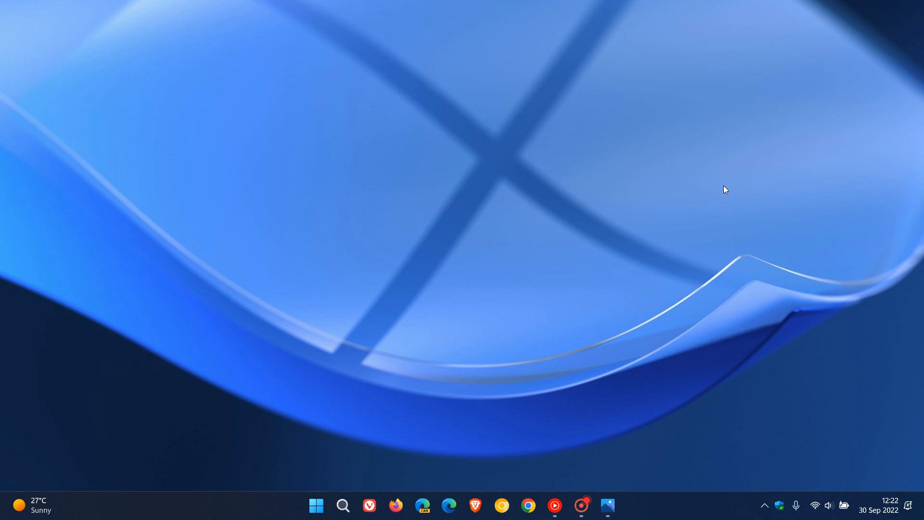
Restore the Photos window showing 1.jpg with the widget board's add, collapse and profile buttons
{"action": "left_click", "coordinate": [607, 505]}
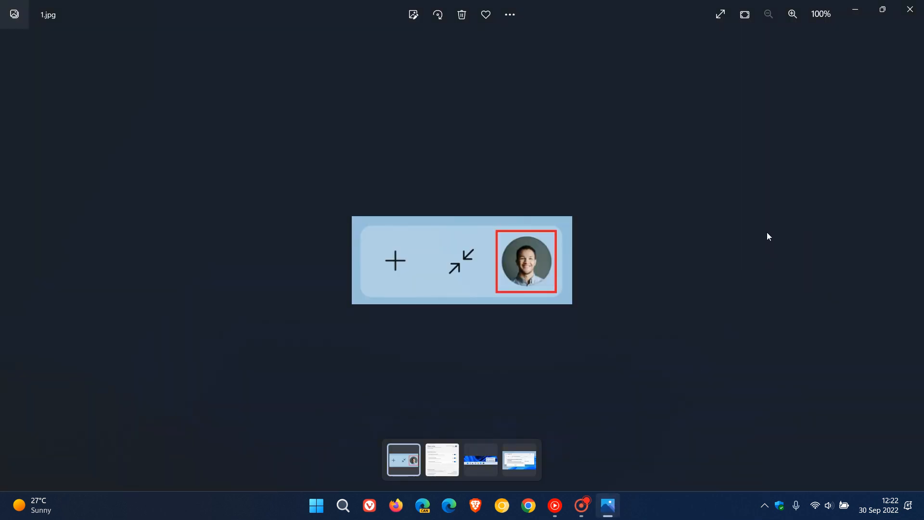
{"action": "mouse_move", "coordinate": [745, 14]}
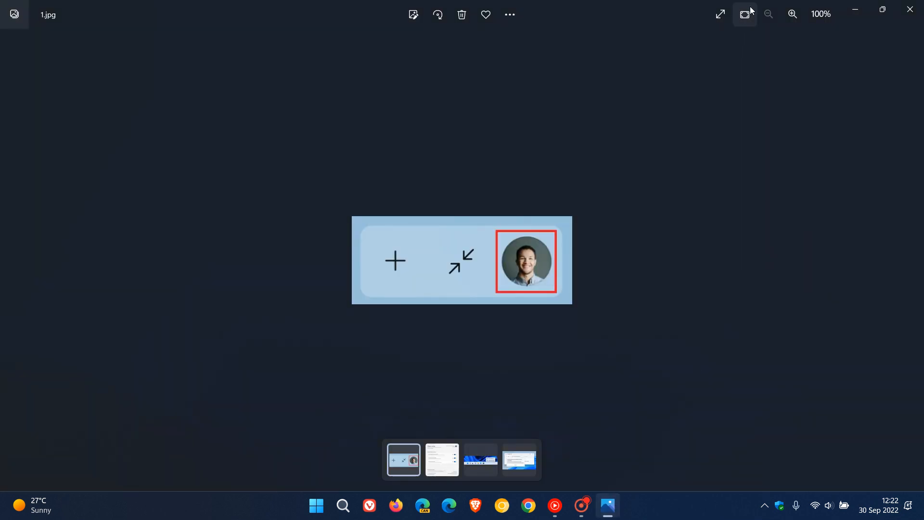
Switch Photos to full screen so 1.jpg fills a black backdrop
{"action": "left_click", "coordinate": [743, 14]}
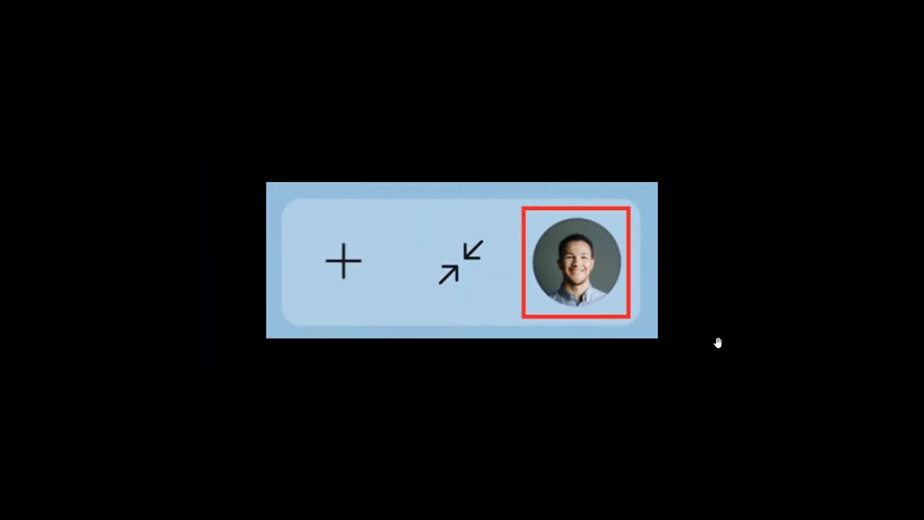
{"action": "mouse_move", "coordinate": [596, 398]}
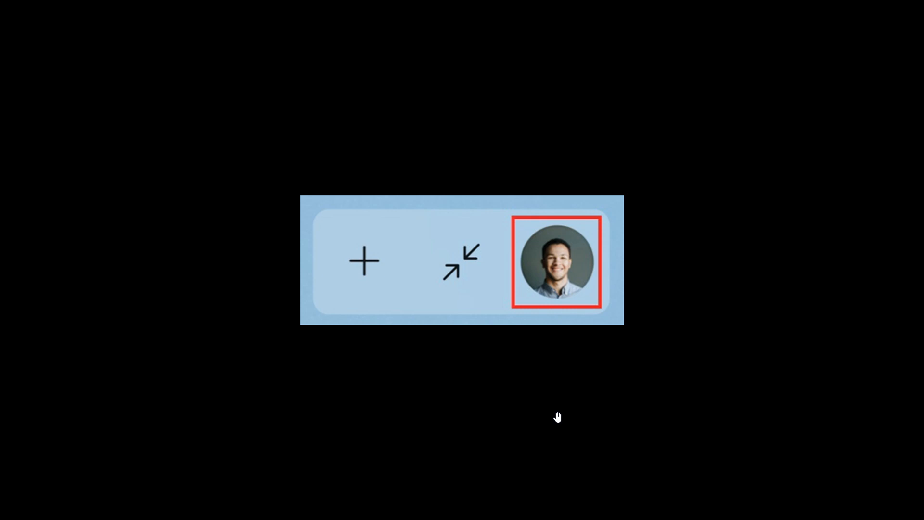
{"action": "mouse_move", "coordinate": [398, 254]}
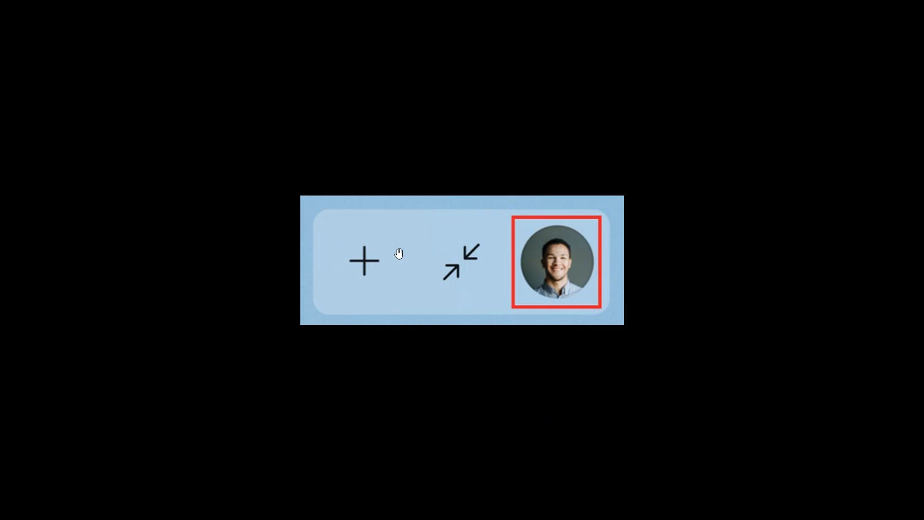
{"action": "mouse_move", "coordinate": [380, 241]}
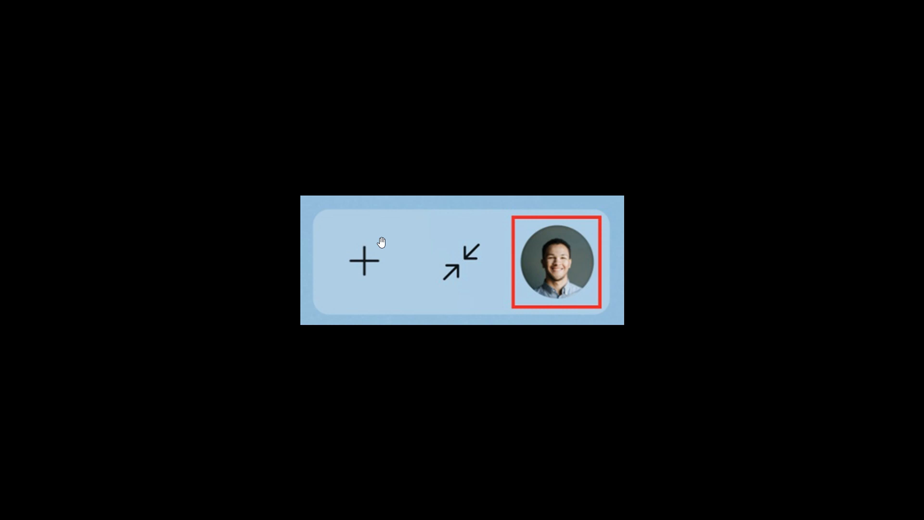
{"action": "mouse_move", "coordinate": [371, 265]}
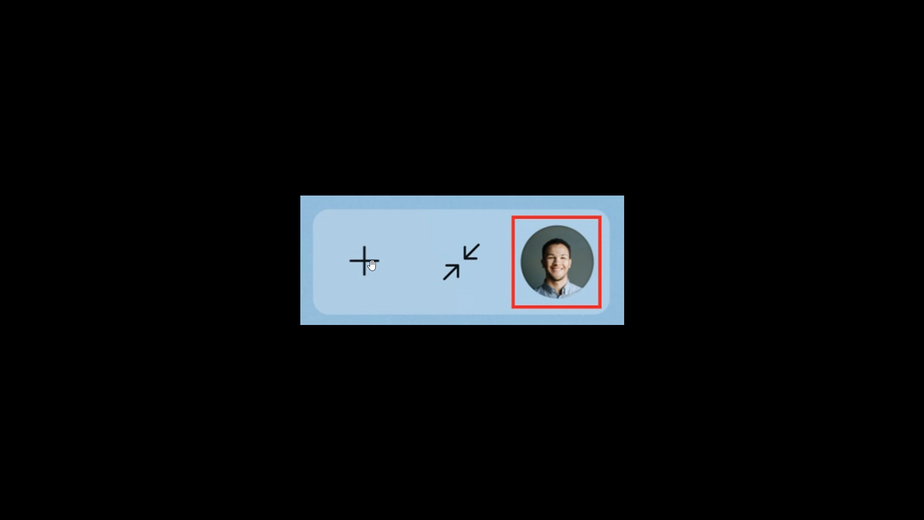
{"action": "mouse_move", "coordinate": [588, 254]}
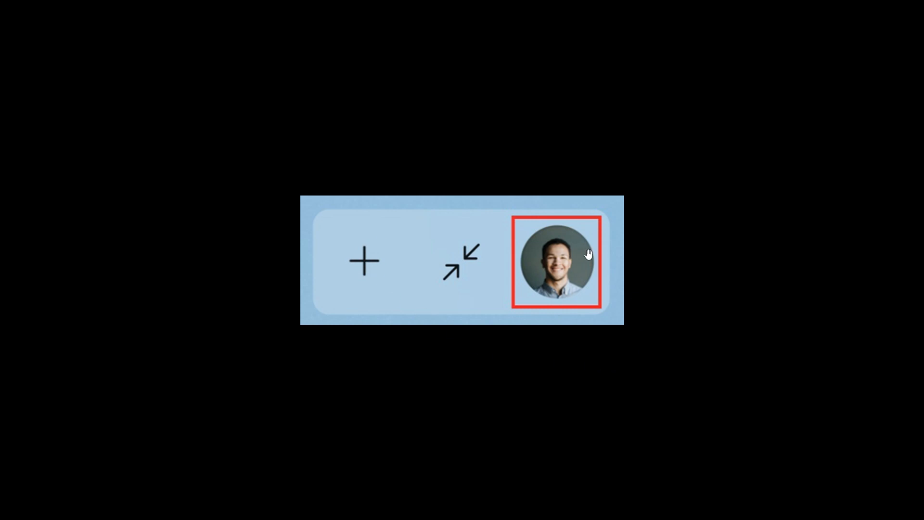
{"action": "mouse_move", "coordinate": [662, 330]}
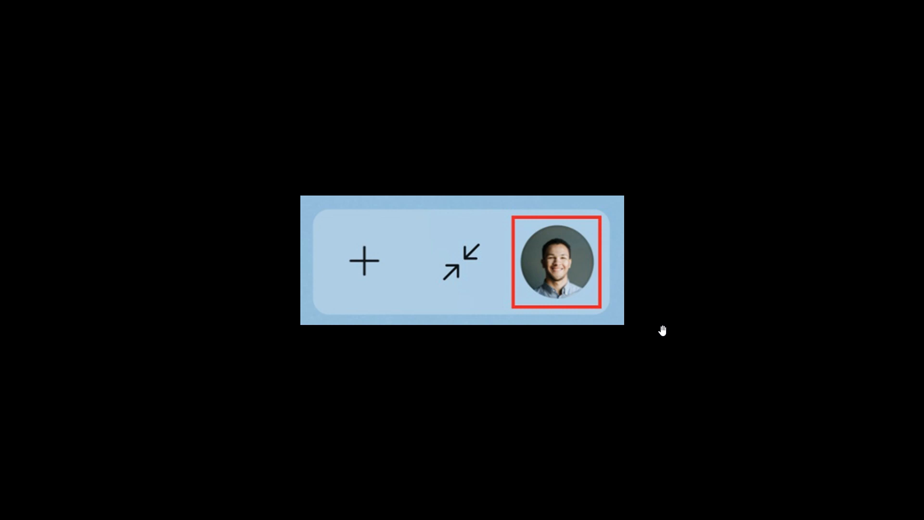
{"action": "mouse_move", "coordinate": [574, 262]}
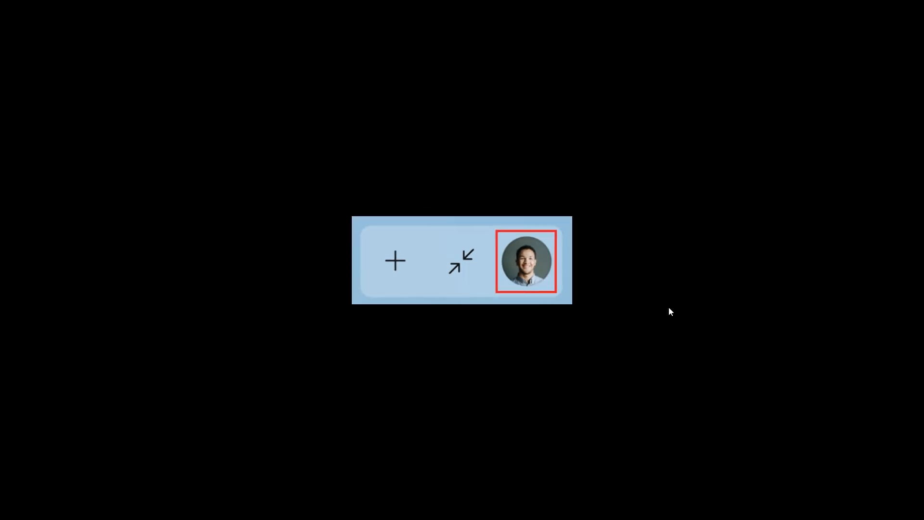
{"action": "left_click", "coordinate": [525, 261]}
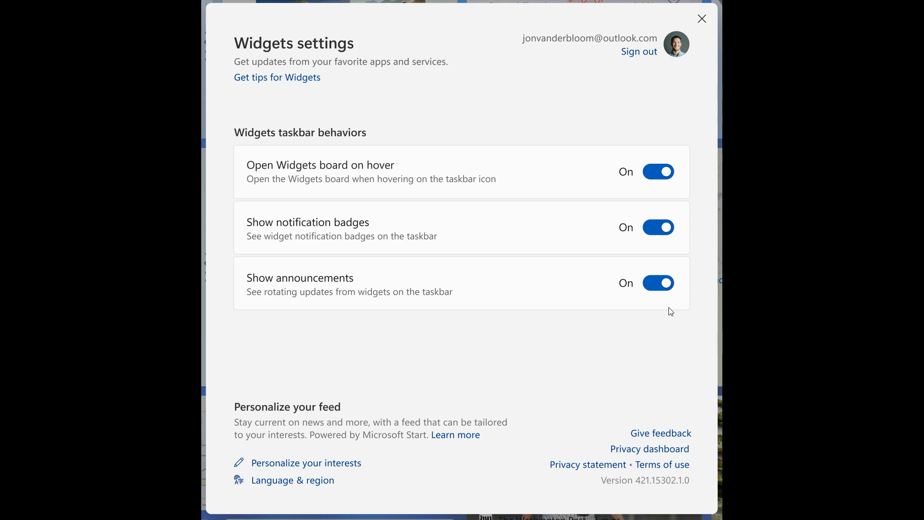
{"action": "mouse_move", "coordinate": [317, 185]}
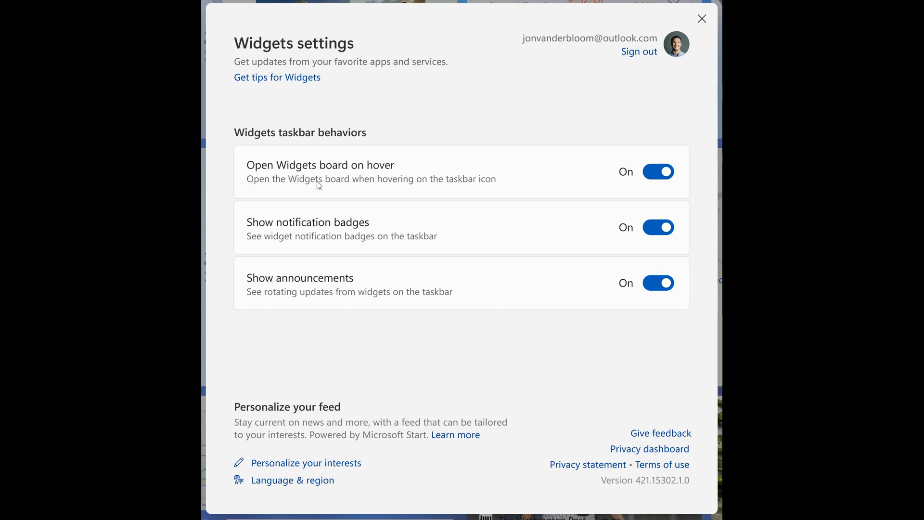
{"action": "mouse_move", "coordinate": [409, 188]}
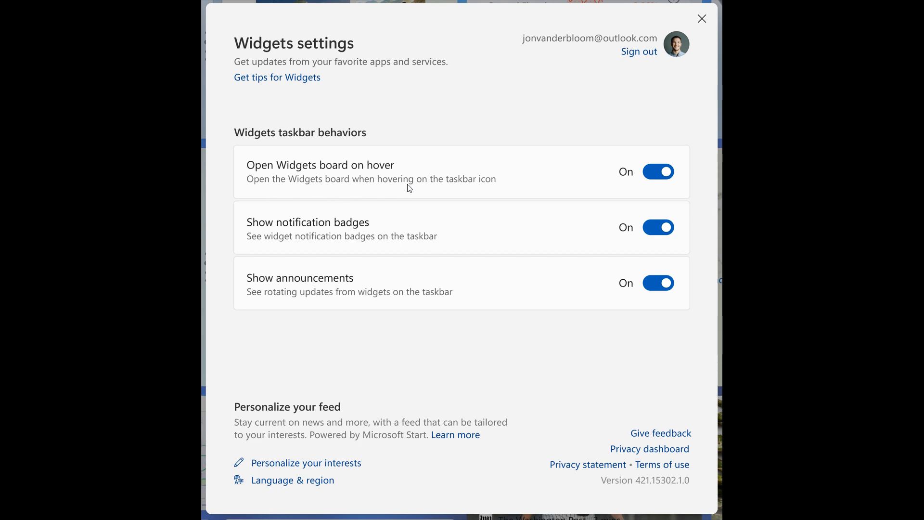
{"action": "mouse_move", "coordinate": [643, 166]}
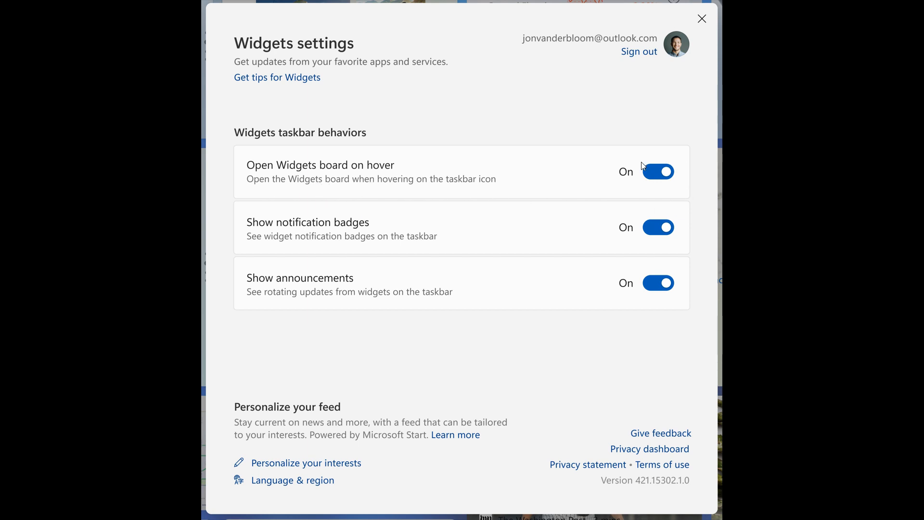
{"action": "mouse_move", "coordinate": [680, 178]}
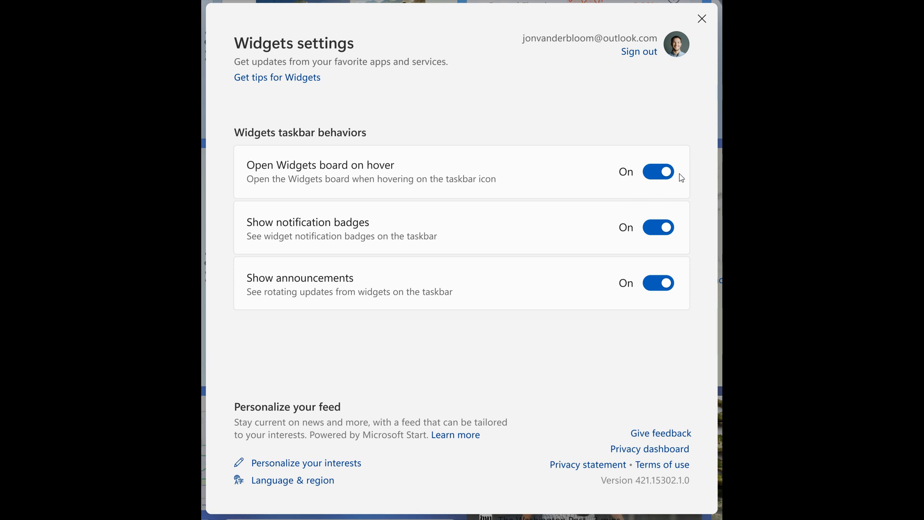
{"action": "mouse_move", "coordinate": [649, 155]}
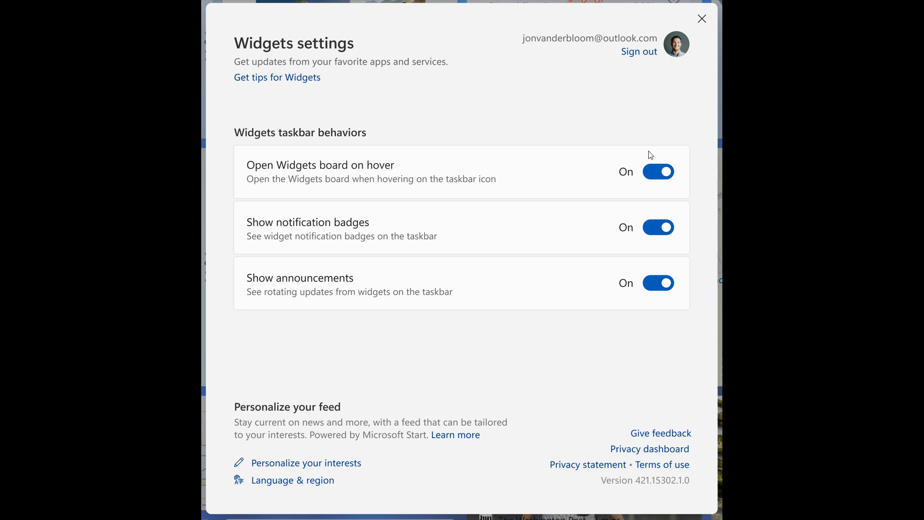
{"action": "mouse_move", "coordinate": [689, 165]}
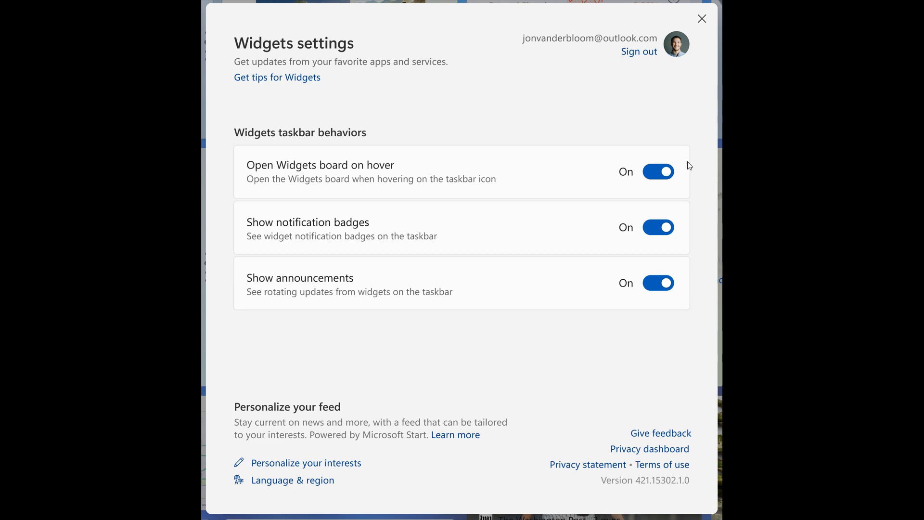
{"action": "mouse_move", "coordinate": [691, 159]}
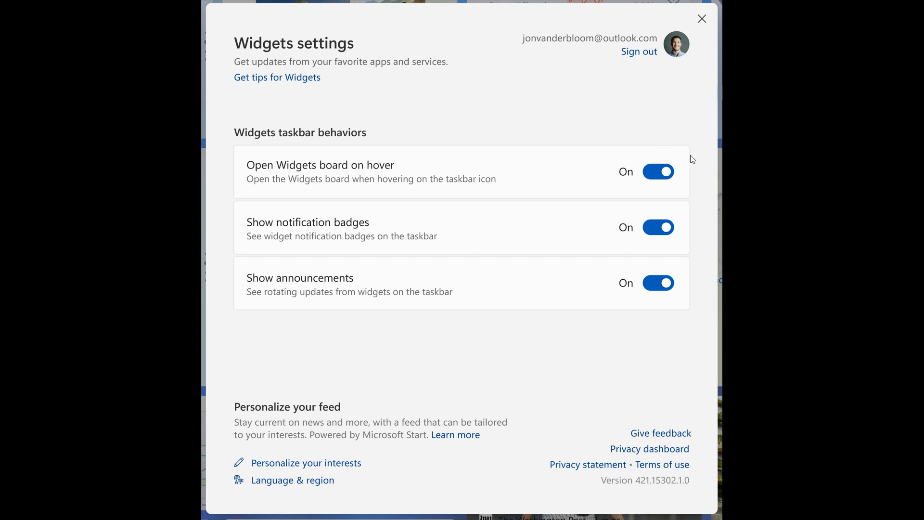
{"action": "mouse_move", "coordinate": [706, 159]}
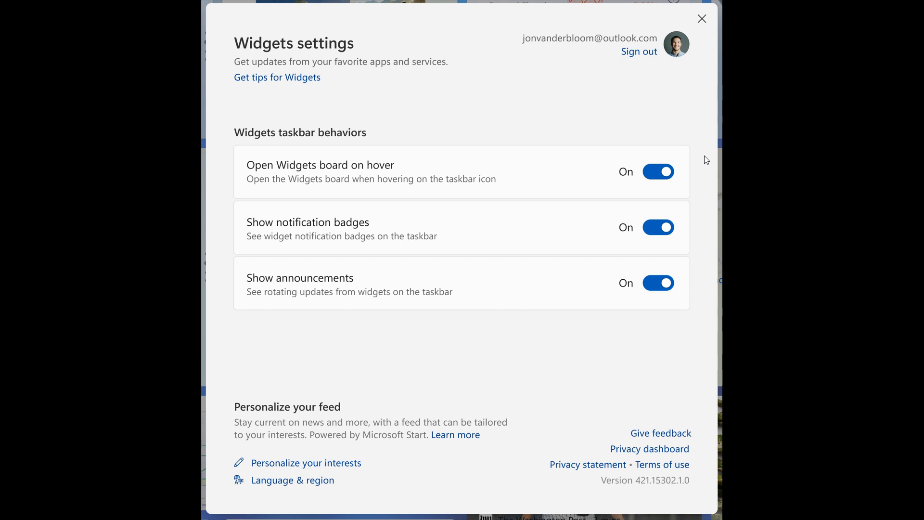
{"action": "mouse_move", "coordinate": [678, 167]}
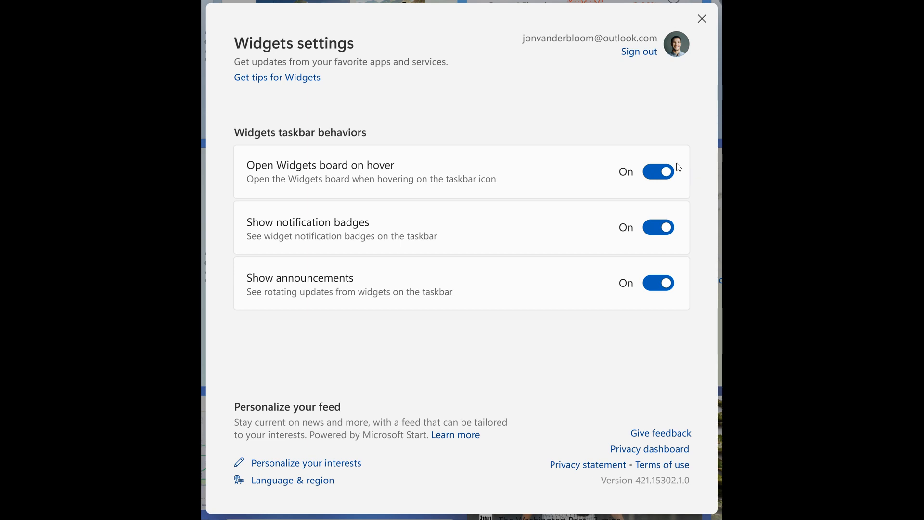
{"action": "mouse_move", "coordinate": [685, 174]}
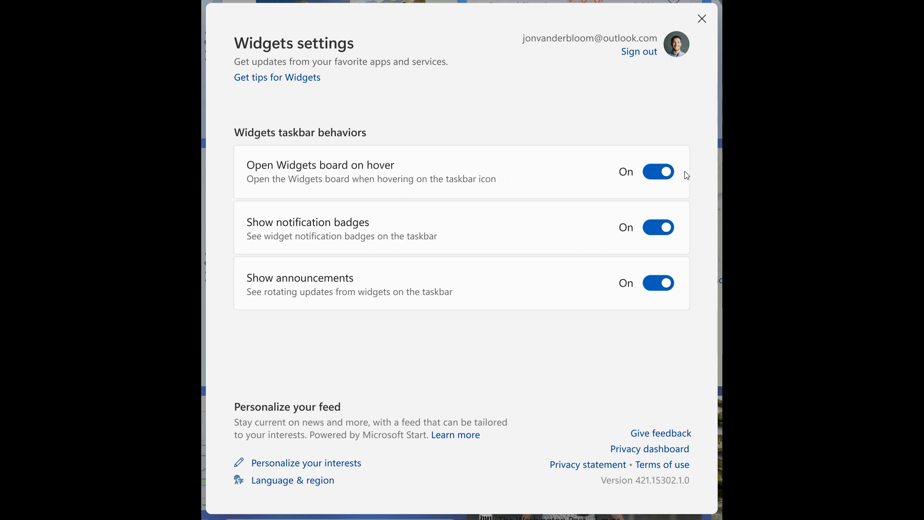
{"action": "mouse_move", "coordinate": [672, 157]}
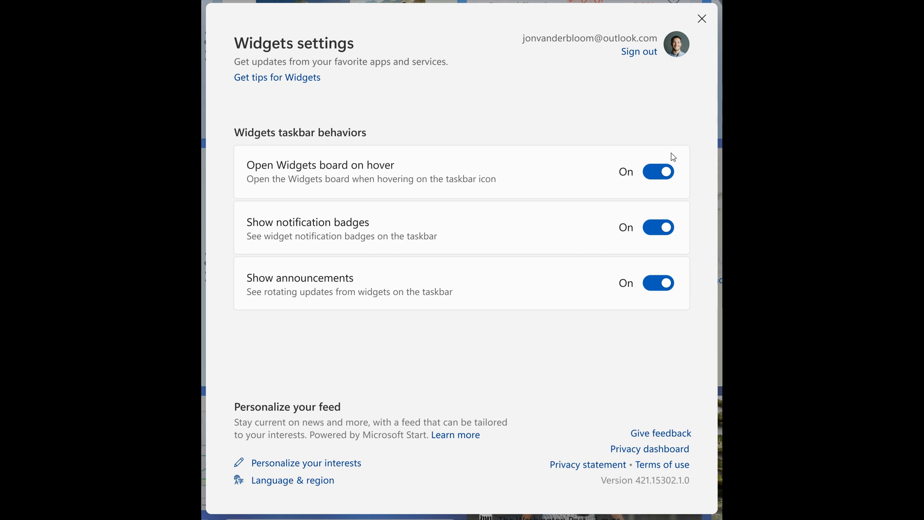
{"action": "mouse_move", "coordinate": [311, 234]}
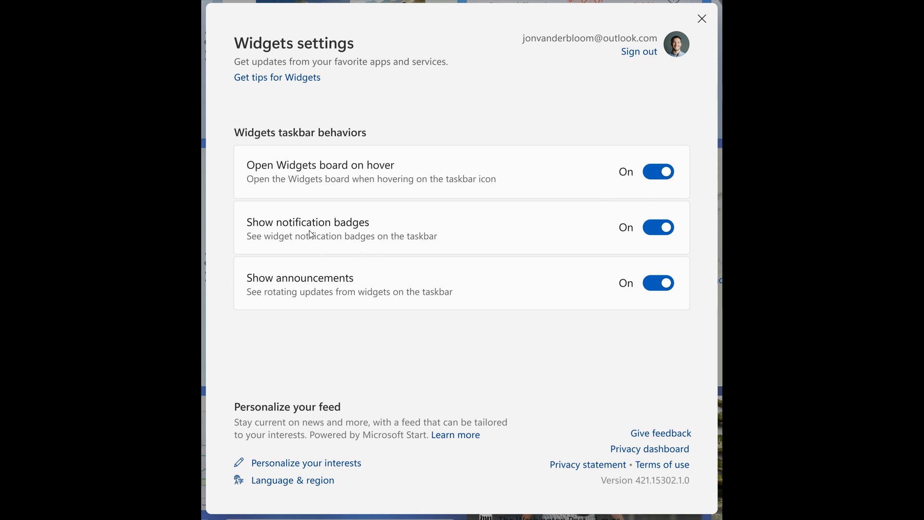
{"action": "mouse_move", "coordinate": [288, 256]}
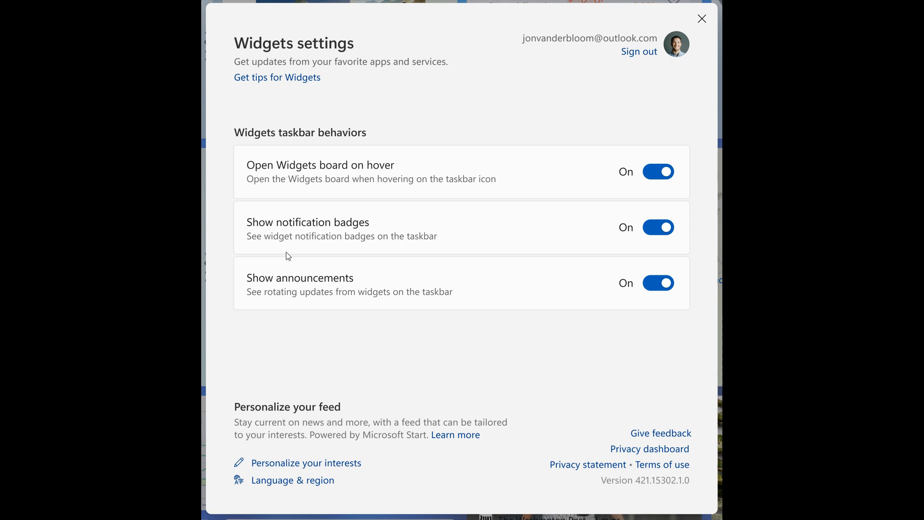
{"action": "mouse_move", "coordinate": [418, 244]}
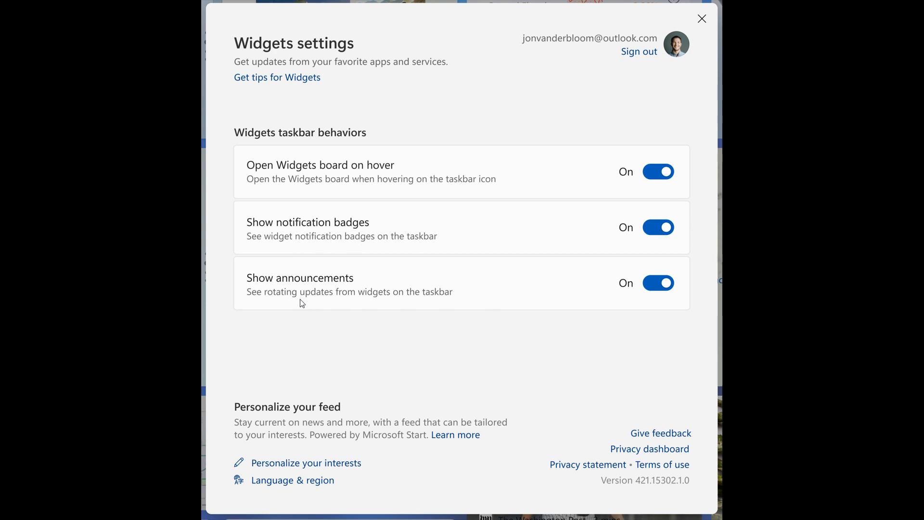
{"action": "mouse_move", "coordinate": [334, 282]}
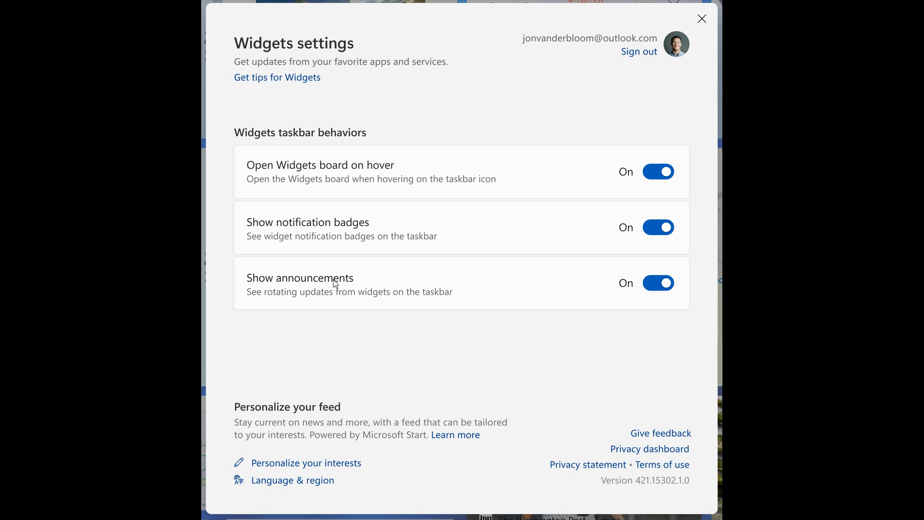
{"action": "mouse_move", "coordinate": [378, 303]}
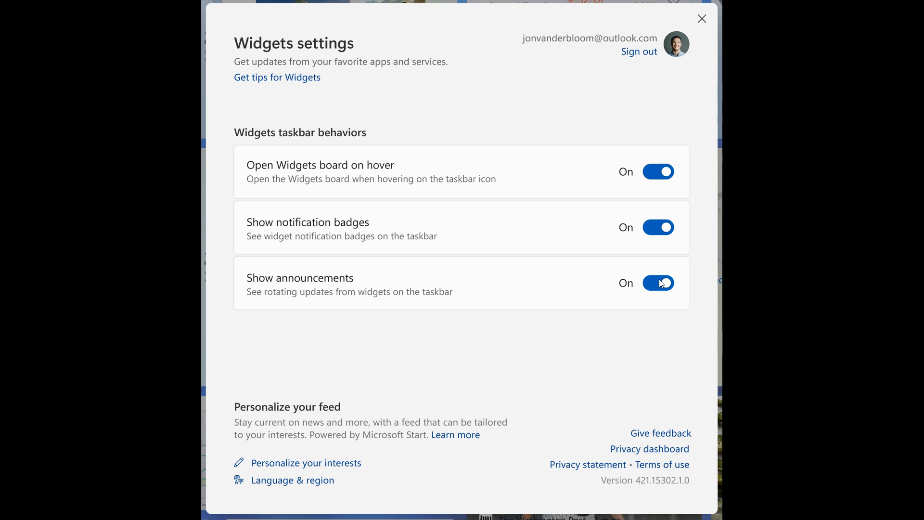
{"action": "mouse_move", "coordinate": [675, 298]}
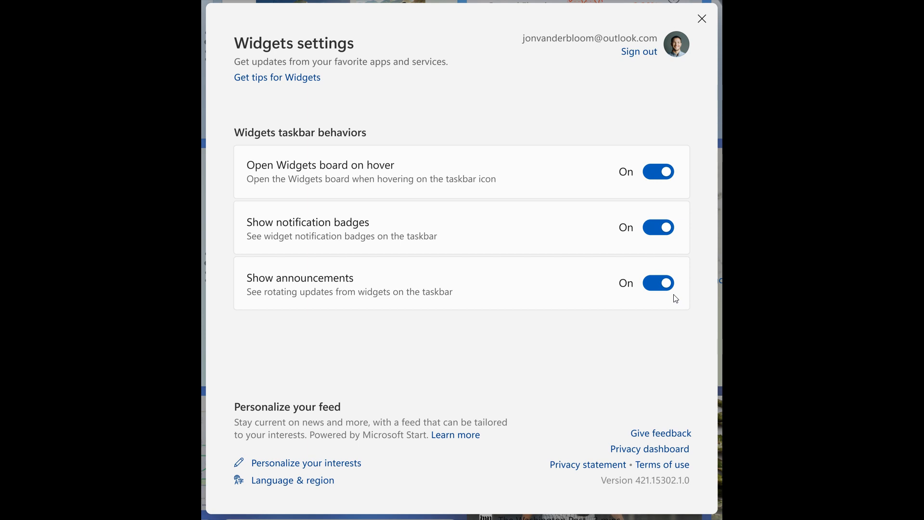
{"action": "mouse_move", "coordinate": [743, 311]}
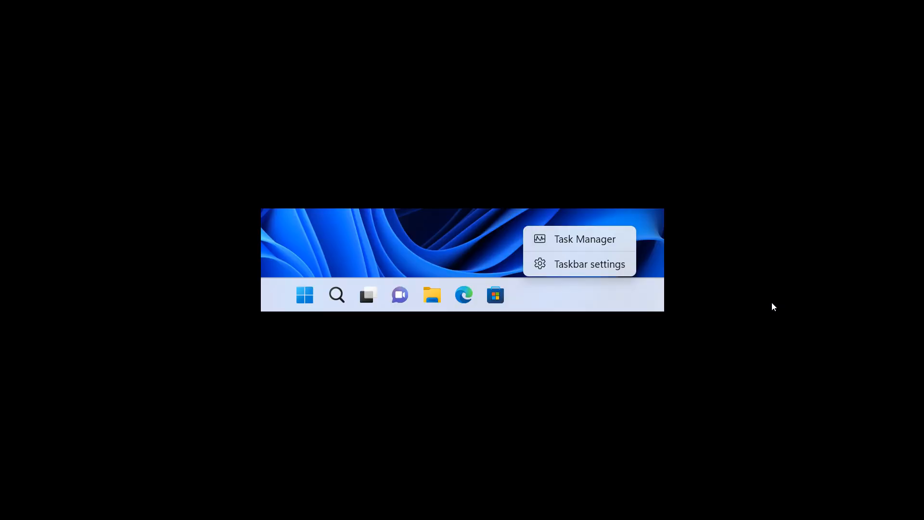
{"action": "mouse_move", "coordinate": [630, 372]}
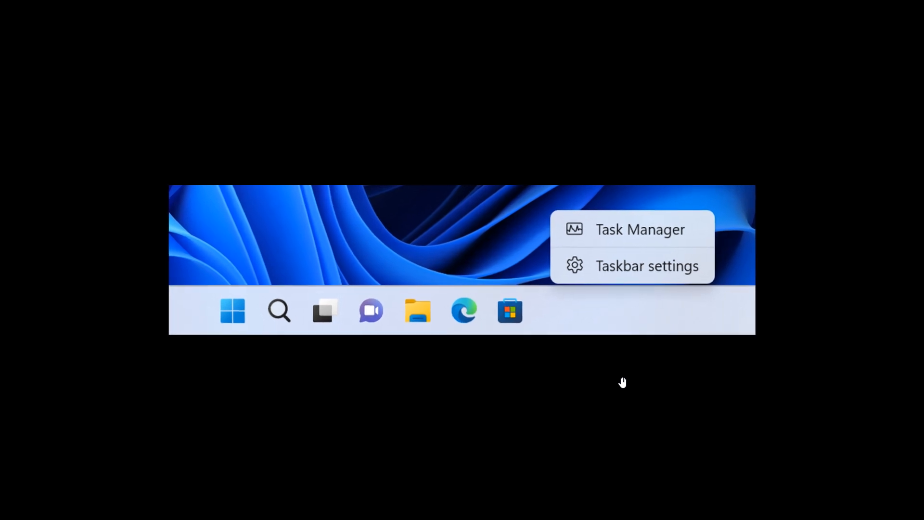
{"action": "mouse_move", "coordinate": [613, 319]}
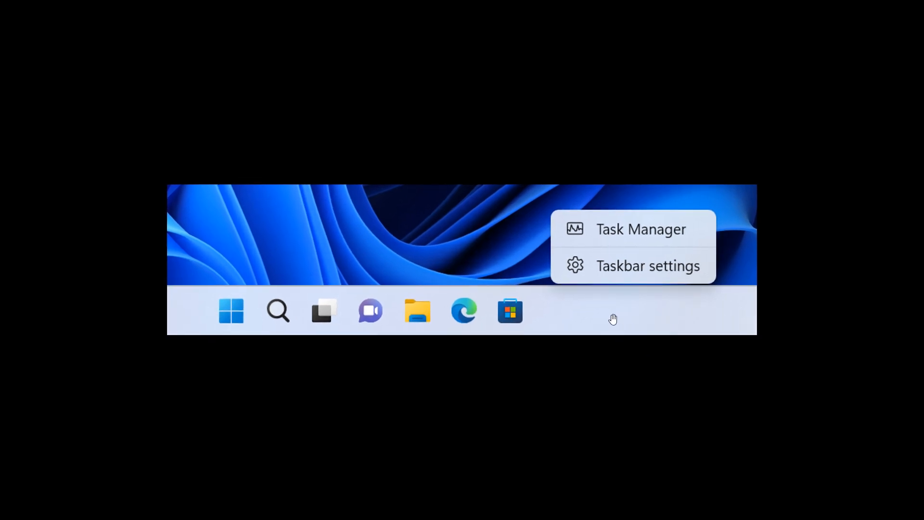
{"action": "mouse_move", "coordinate": [604, 282]}
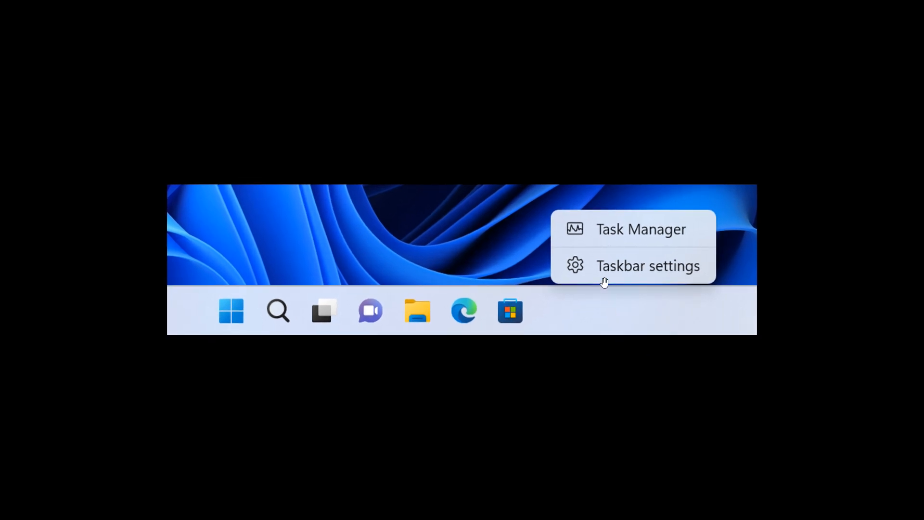
{"action": "mouse_move", "coordinate": [583, 228]}
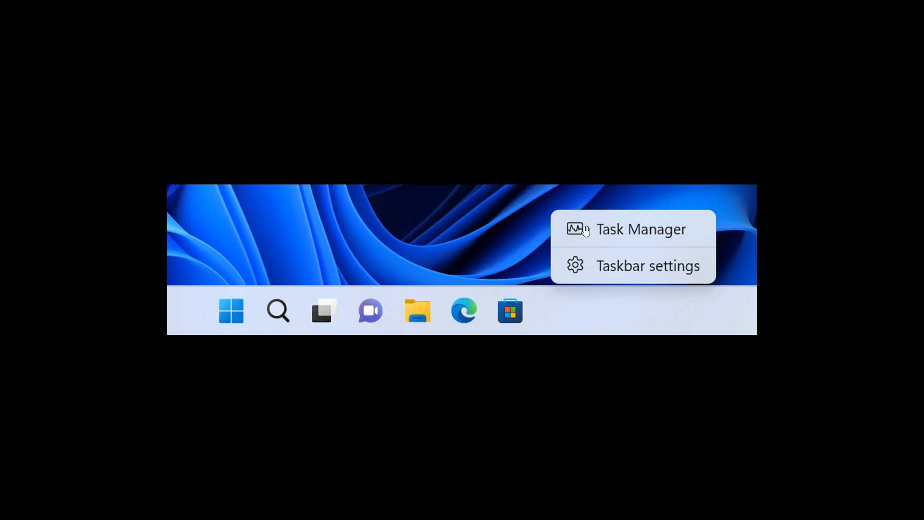
{"action": "mouse_move", "coordinate": [650, 240]}
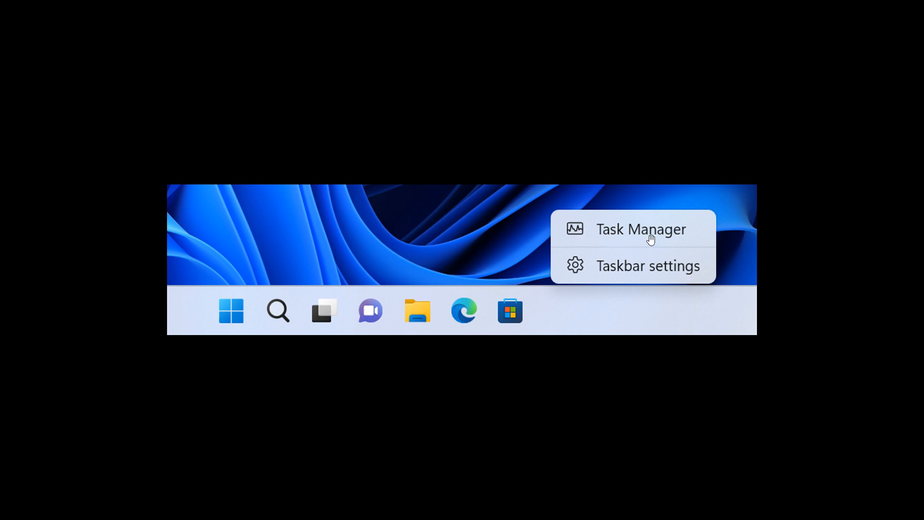
{"action": "mouse_move", "coordinate": [677, 228]}
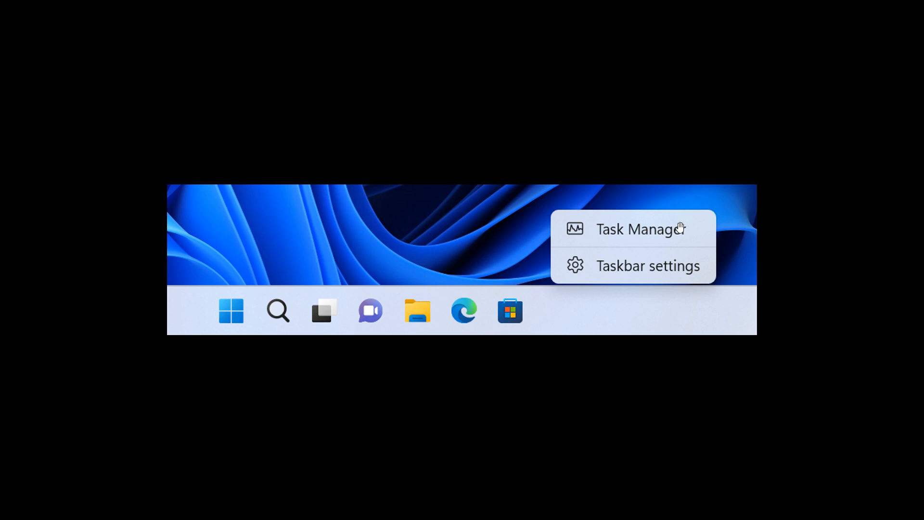
{"action": "mouse_move", "coordinate": [675, 249]}
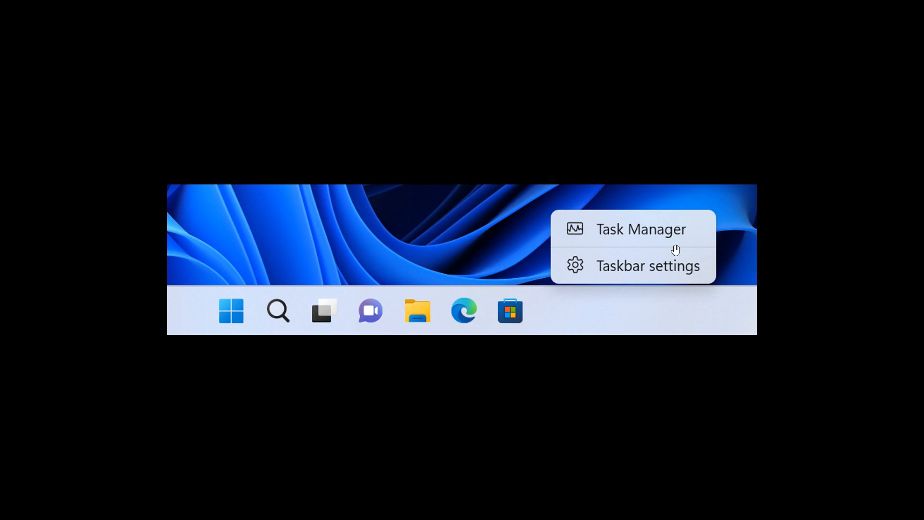
{"action": "mouse_move", "coordinate": [626, 318]}
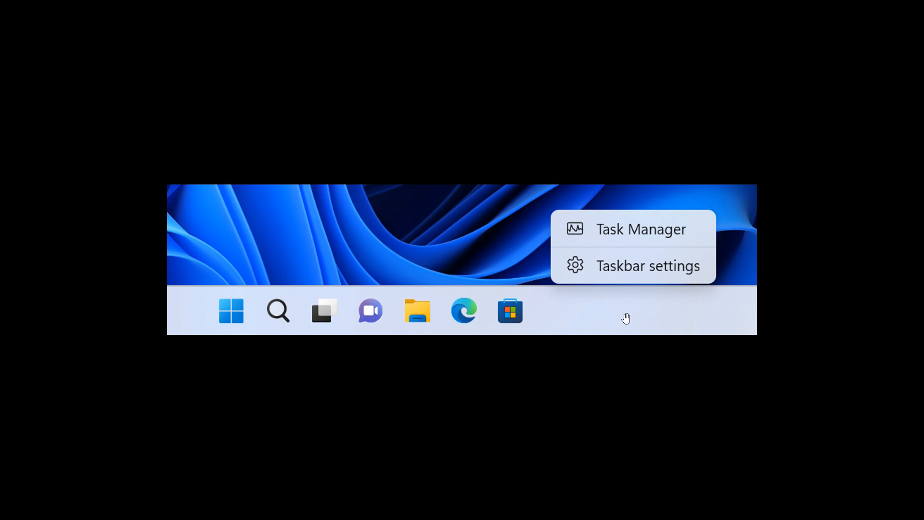
{"action": "mouse_move", "coordinate": [667, 277]}
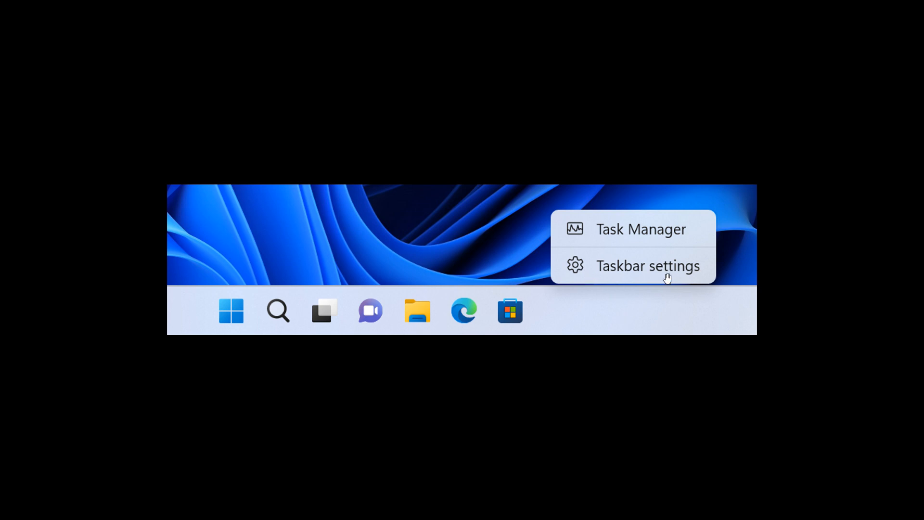
{"action": "mouse_move", "coordinate": [677, 237]}
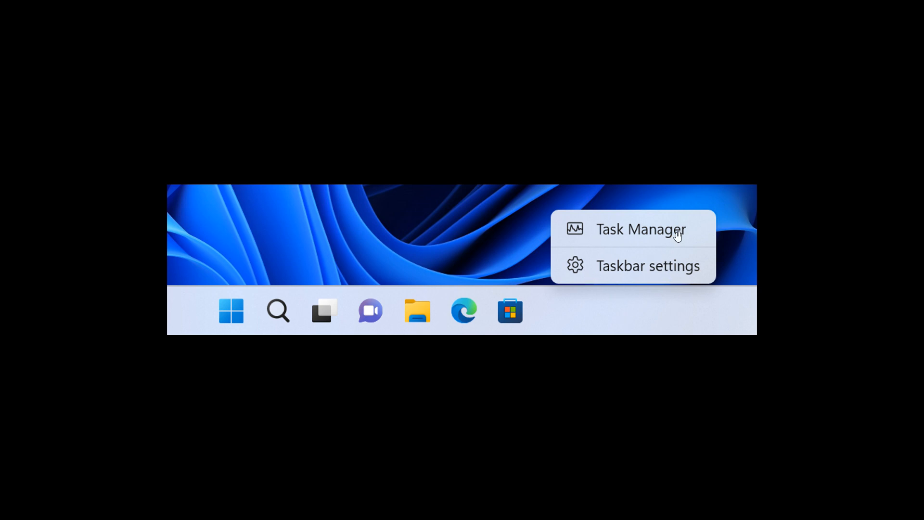
{"action": "mouse_move", "coordinate": [655, 226]}
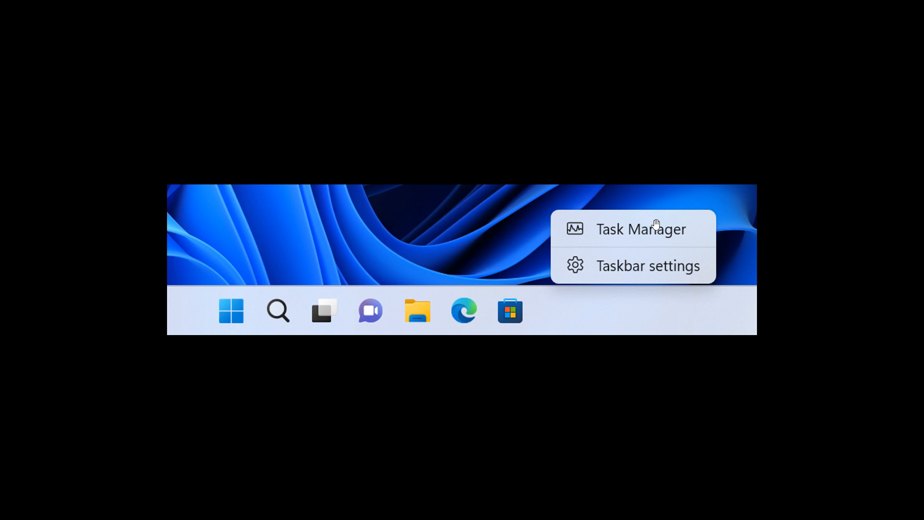
{"action": "mouse_move", "coordinate": [619, 237]}
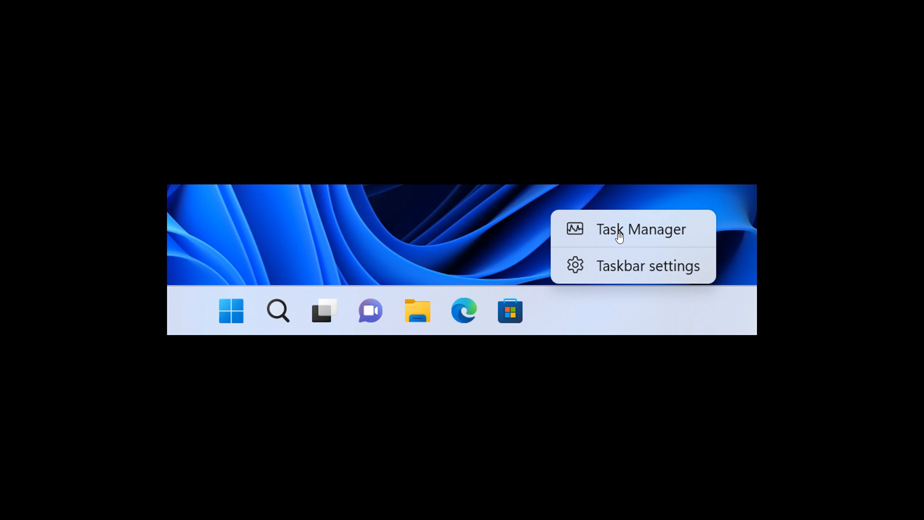
{"action": "mouse_move", "coordinate": [658, 231]}
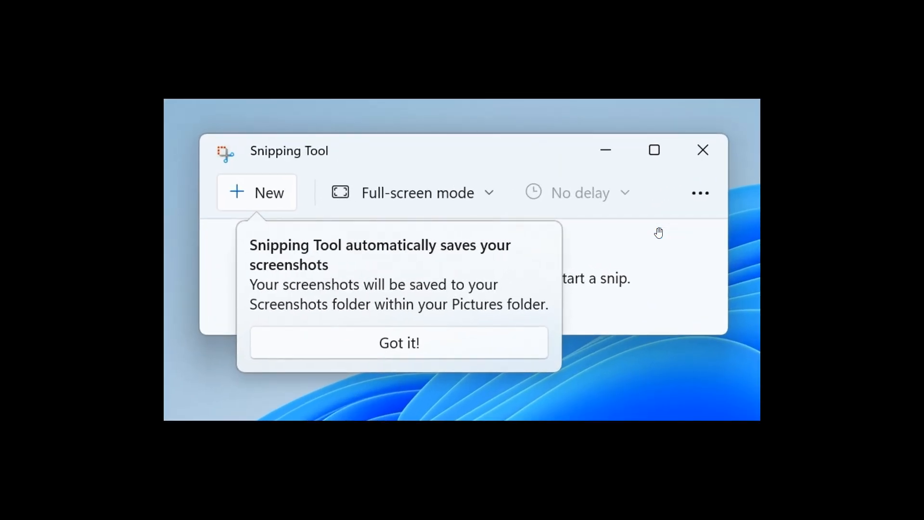
{"action": "mouse_move", "coordinate": [686, 246]}
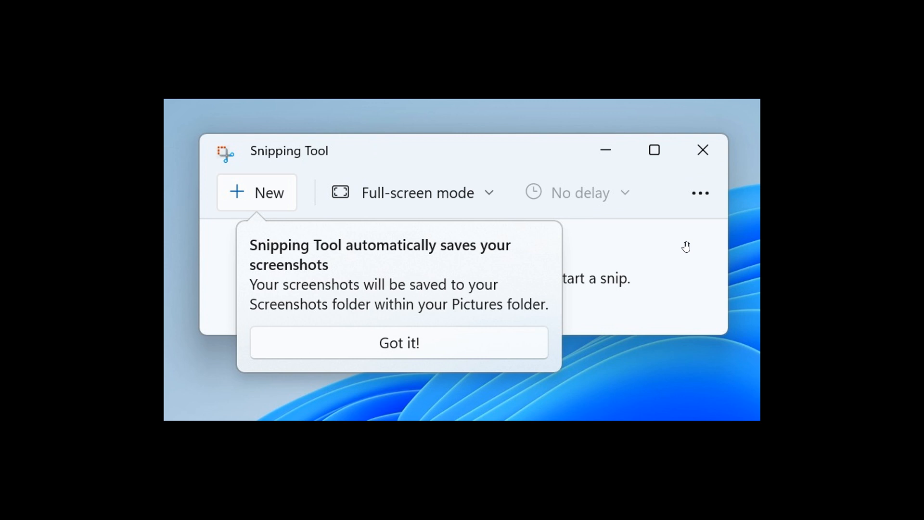
{"action": "mouse_move", "coordinate": [679, 241]}
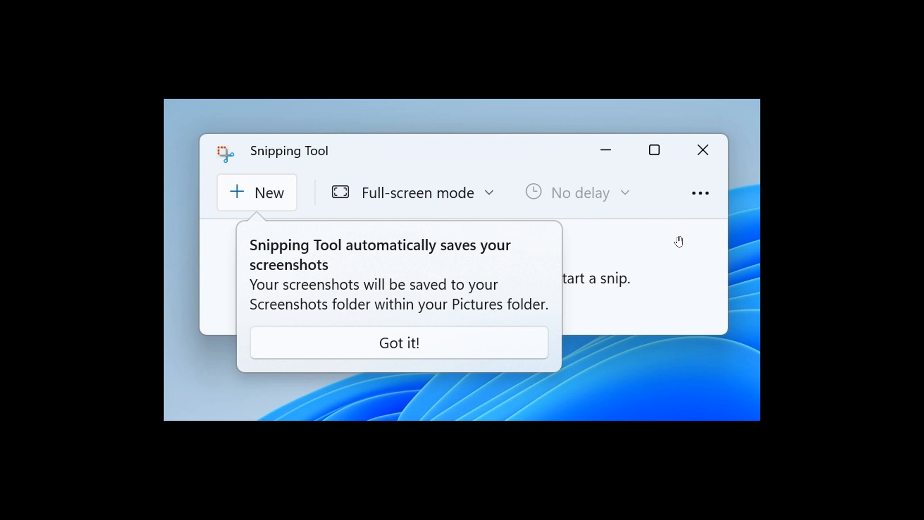
{"action": "mouse_move", "coordinate": [694, 244]}
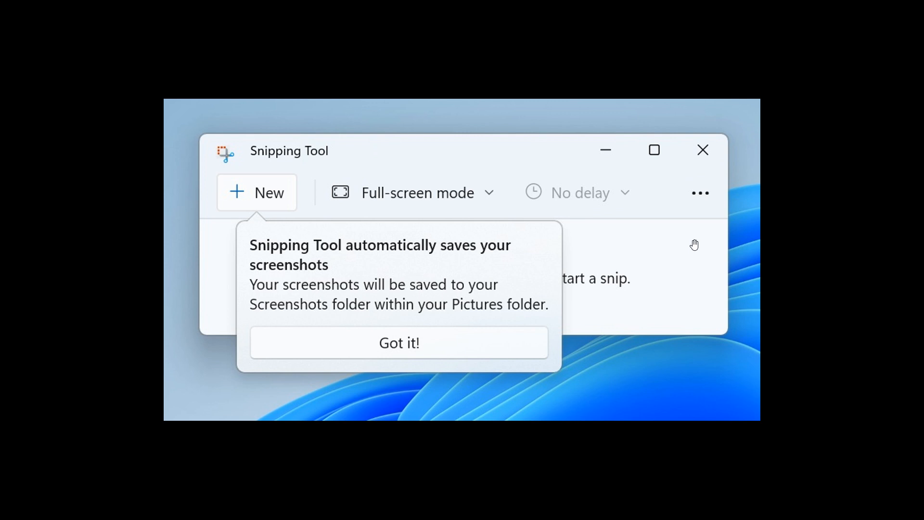
{"action": "mouse_move", "coordinate": [646, 233]}
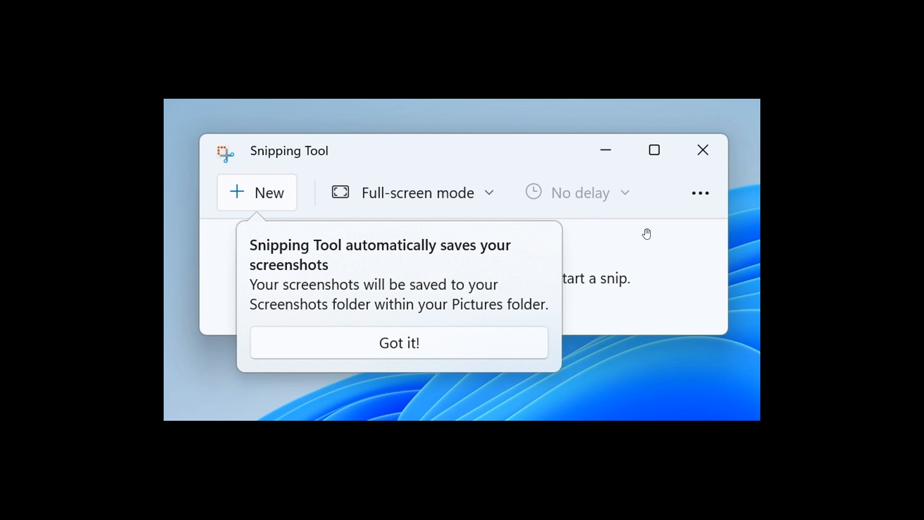
{"action": "mouse_move", "coordinate": [677, 233]}
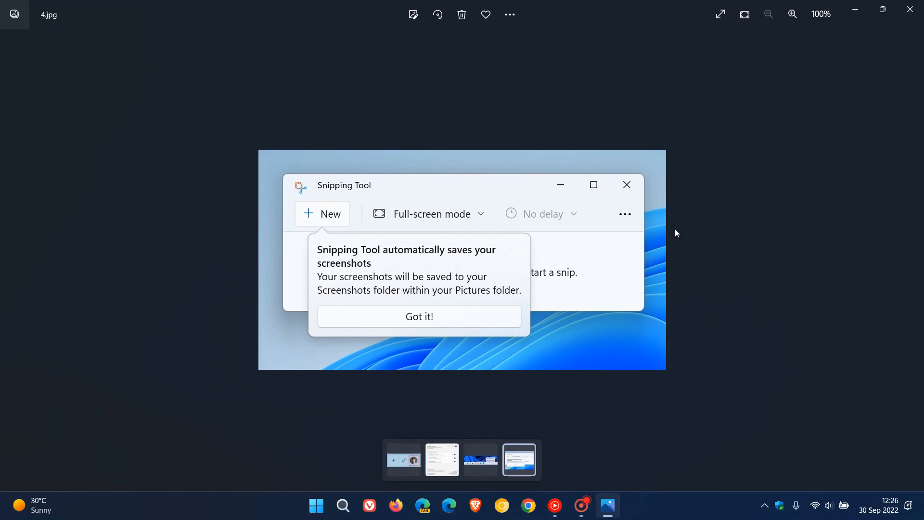
{"action": "mouse_move", "coordinate": [851, 30]}
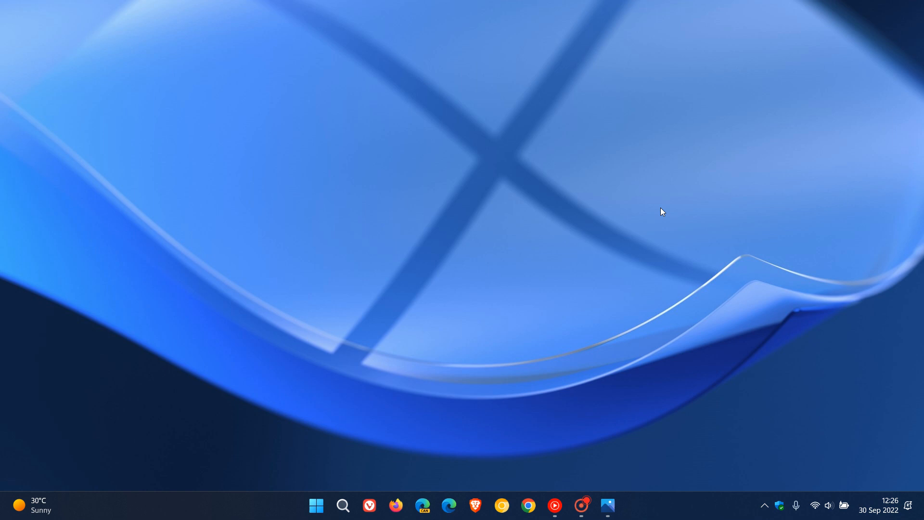
{"action": "mouse_move", "coordinate": [675, 198]}
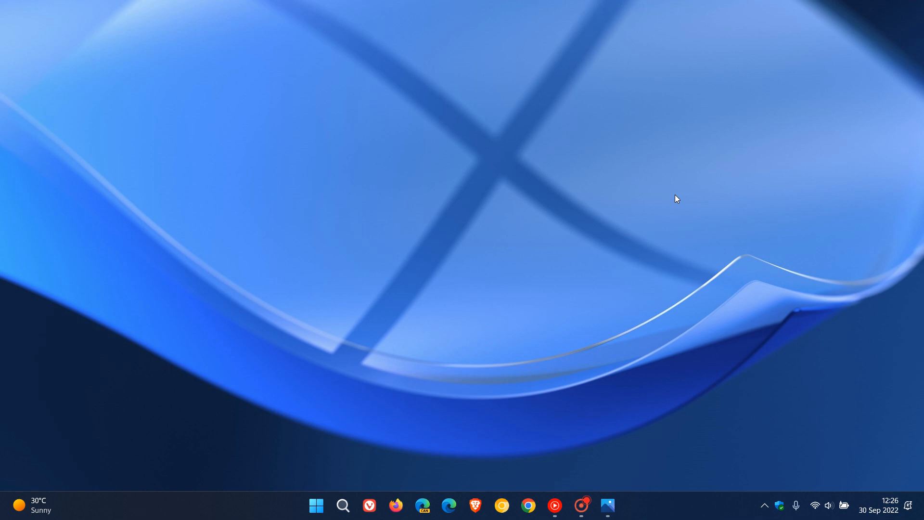
{"action": "mouse_move", "coordinate": [685, 200]}
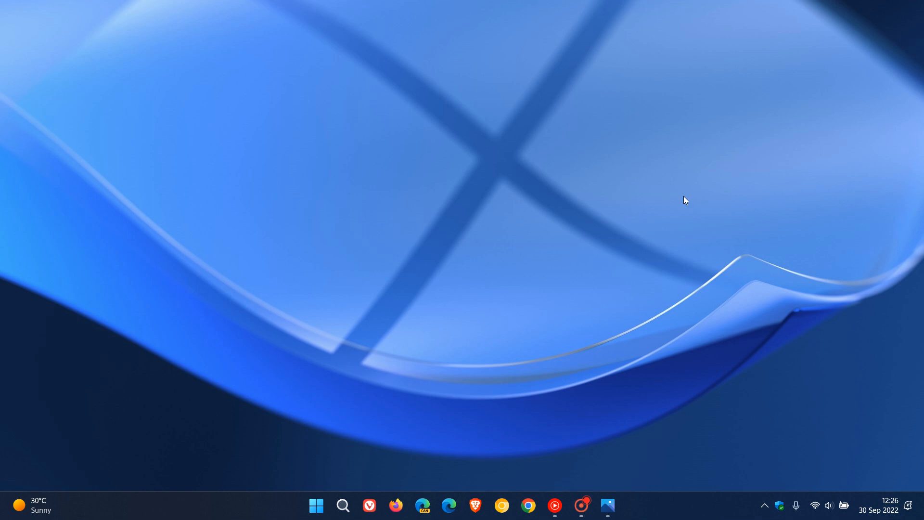
{"action": "mouse_move", "coordinate": [561, 82]}
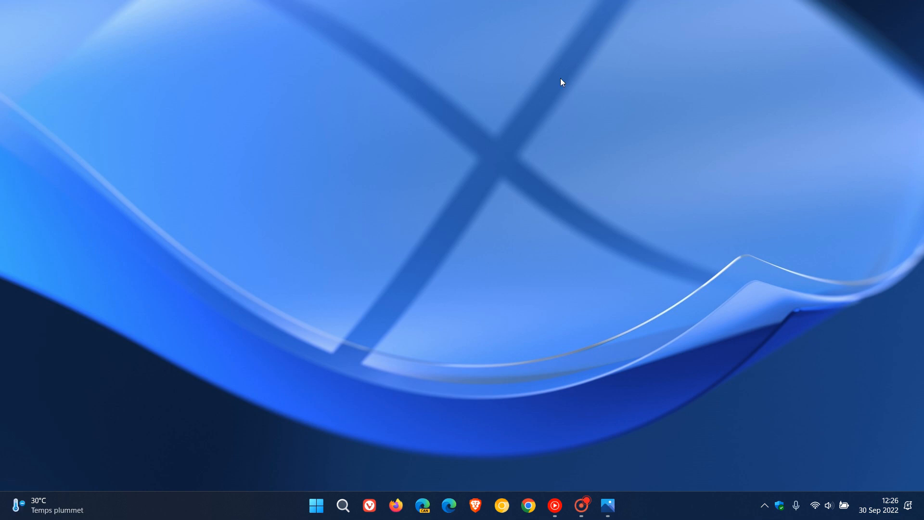
{"action": "mouse_move", "coordinate": [642, 236]}
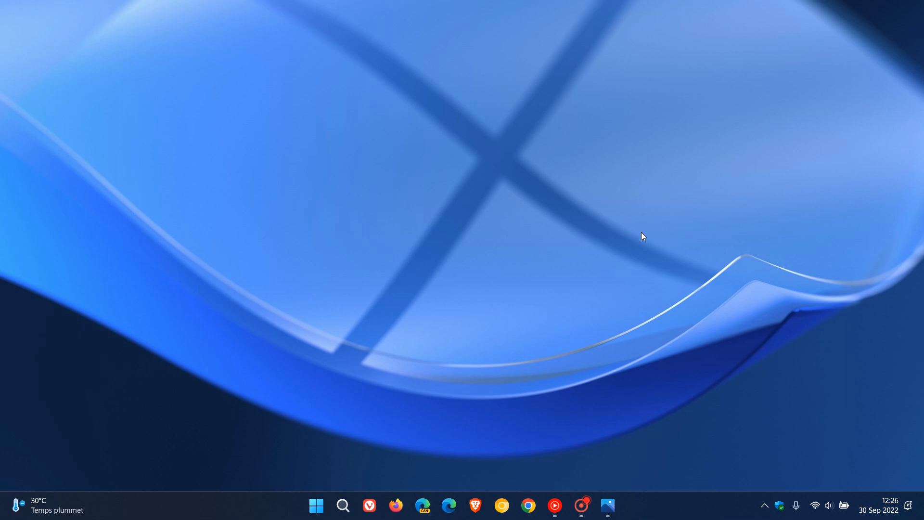